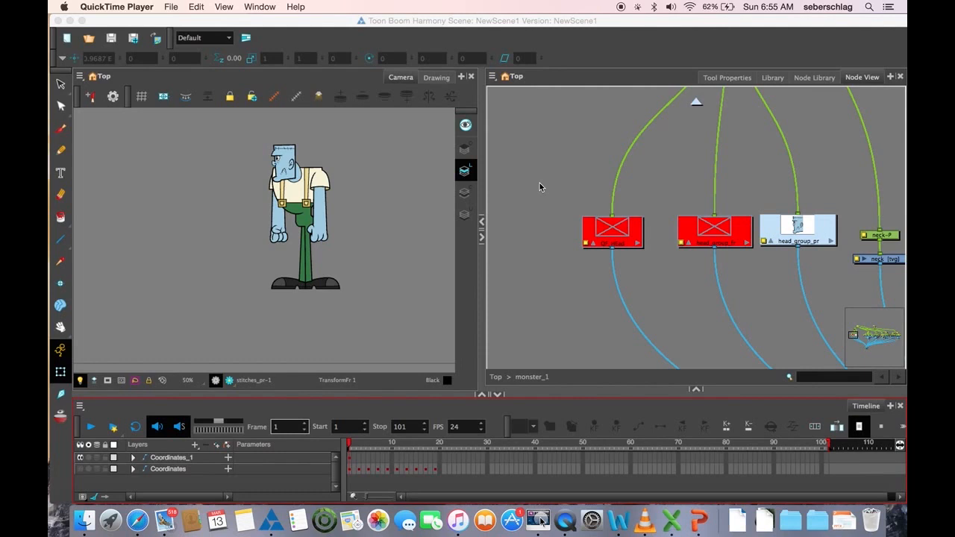
pyautogui.moveTo(700, 252)
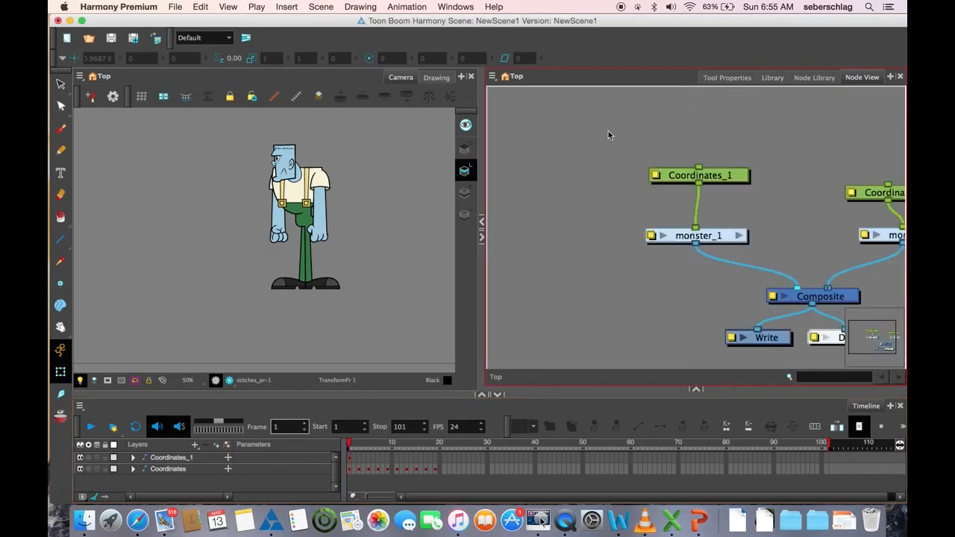
# Step: Pan the Node View to frame the two monster nodes, Coordinates pegs and Composite
pyautogui.press('space')
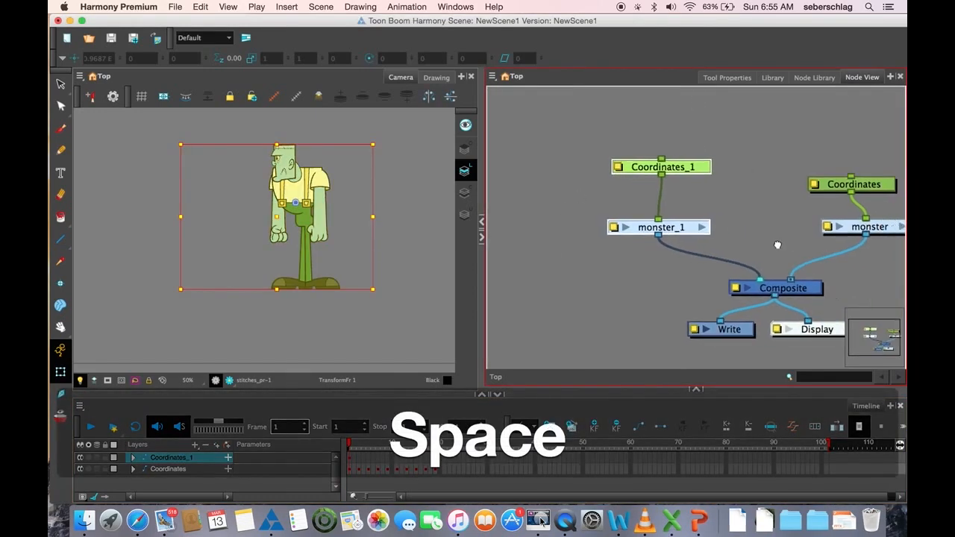
pyautogui.press('space')
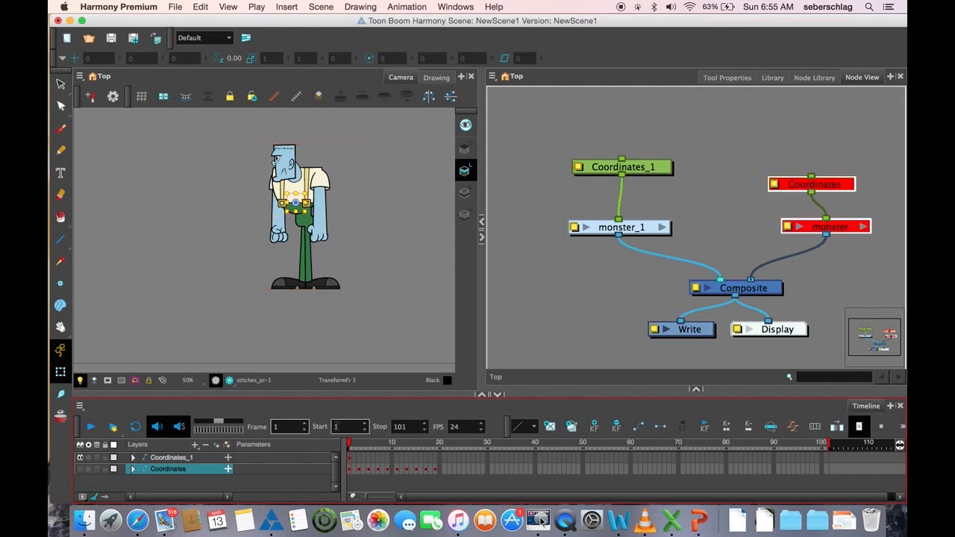
# Step: Enter the monster_1 group and select the QF_HEad head group among its three heads
pyautogui.click(358, 442)
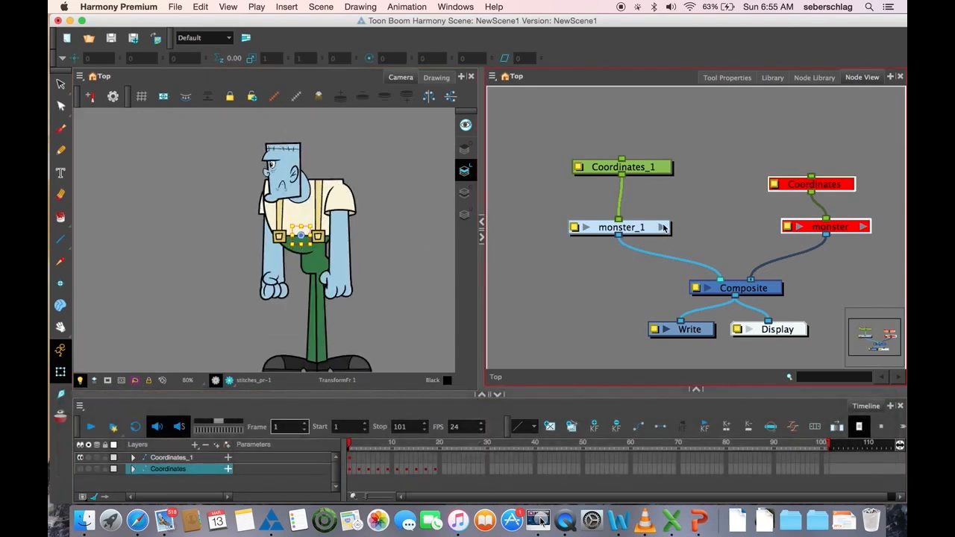
pyautogui.press('space')
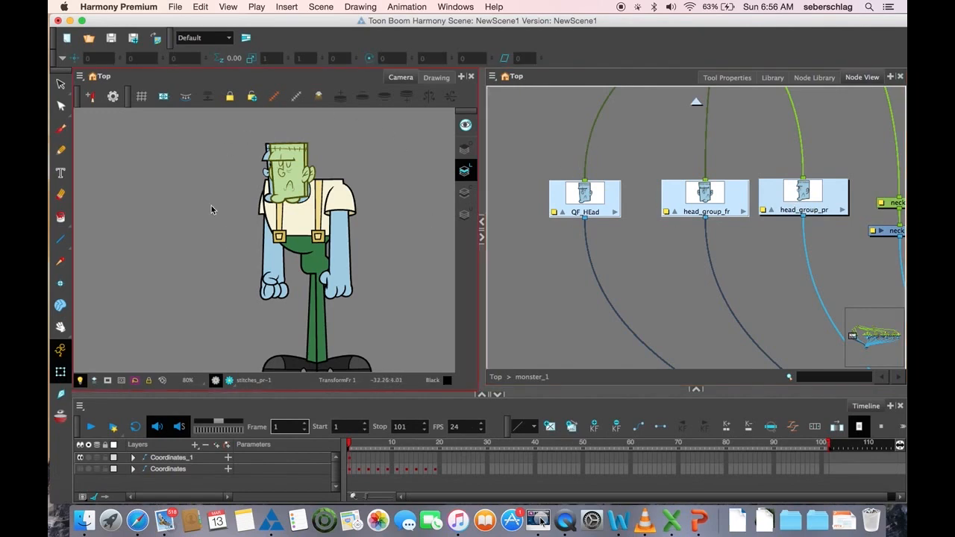
pyautogui.moveTo(749, 218)
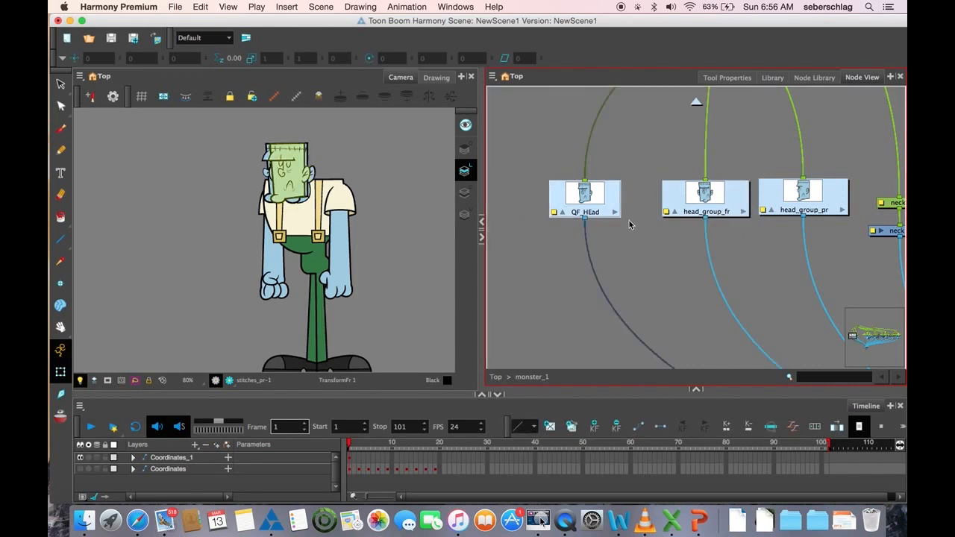
pyautogui.click(585, 197)
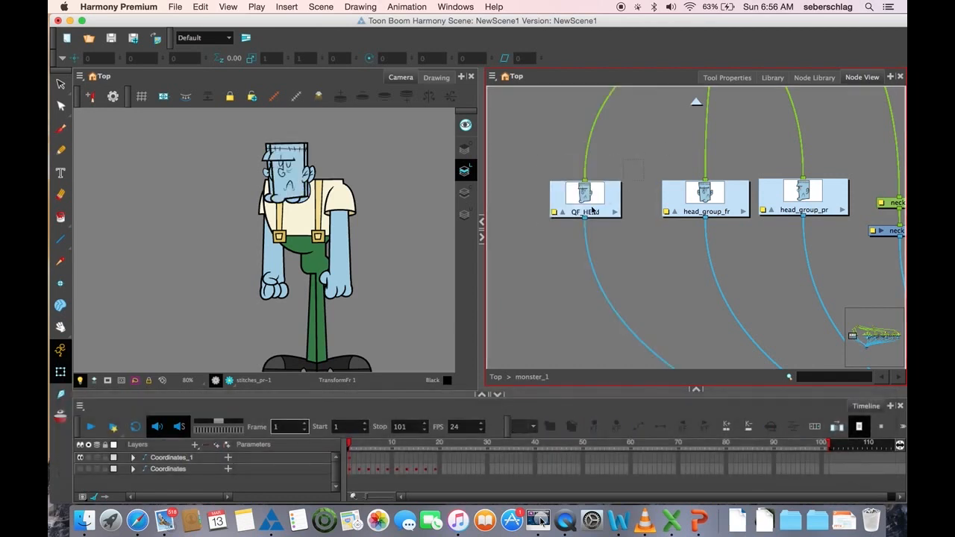
pyautogui.click(584, 195)
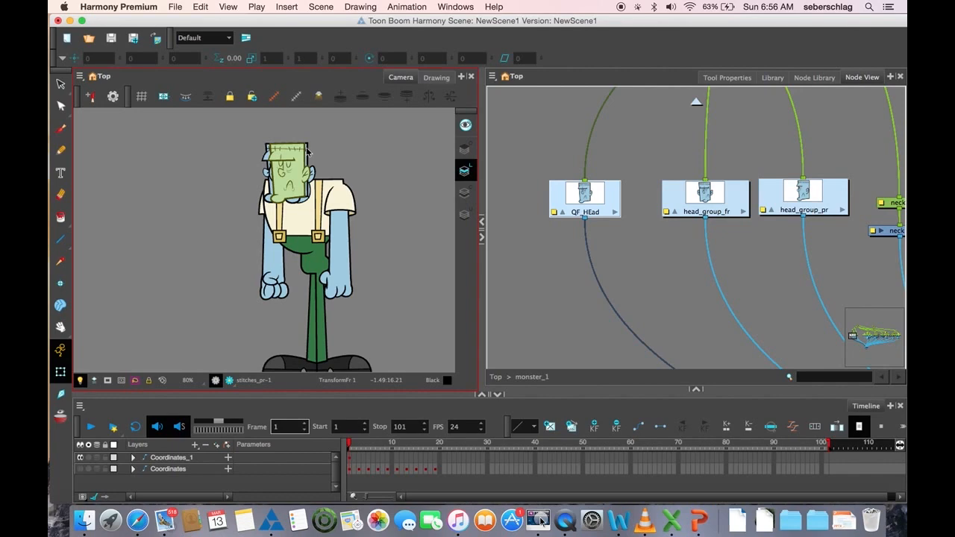
pyautogui.moveTo(372, 158)
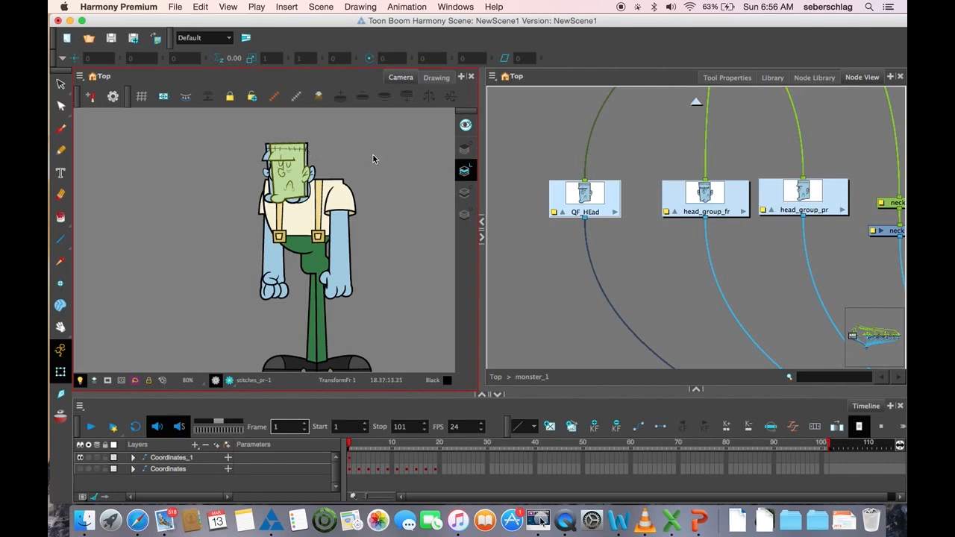
pyautogui.moveTo(459, 266)
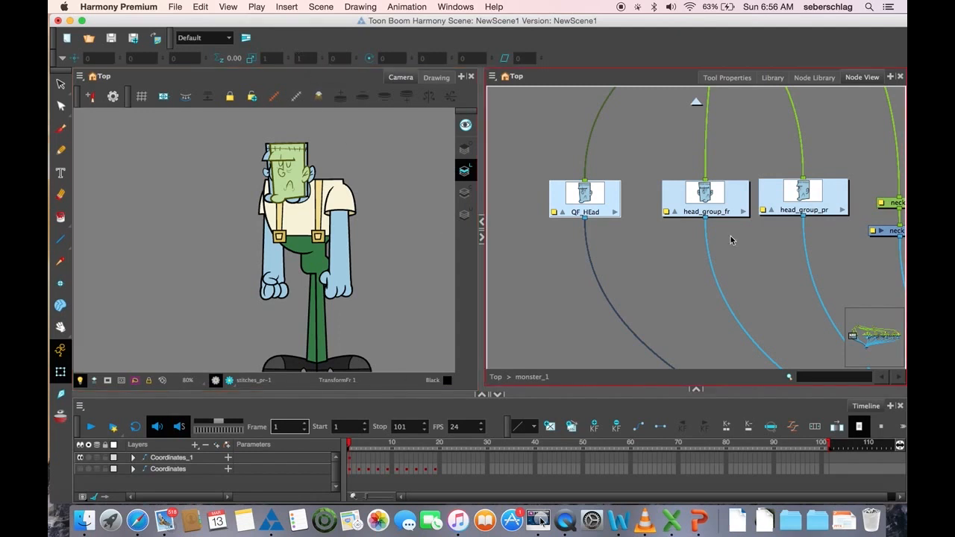
pyautogui.moveTo(429, 519)
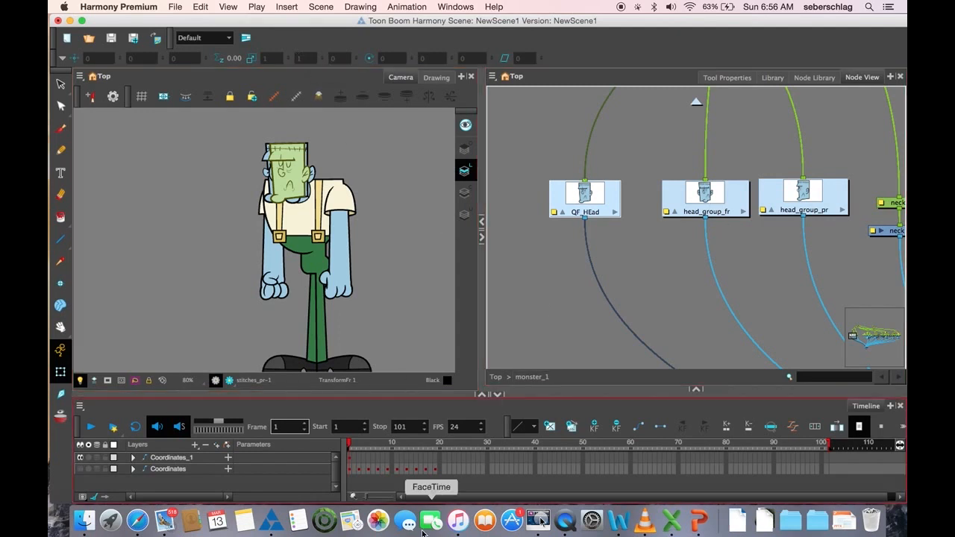
pyautogui.click(172, 456)
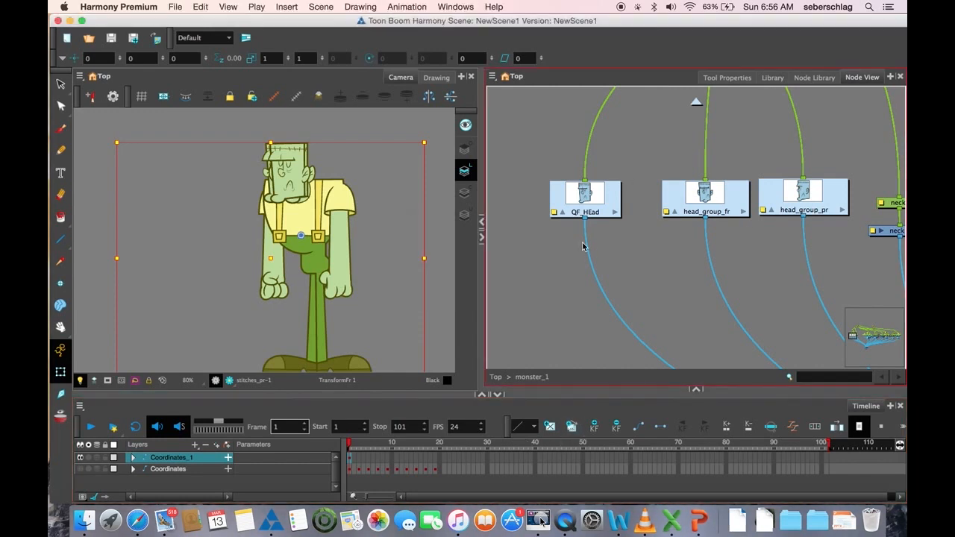
pyautogui.moveTo(769, 201)
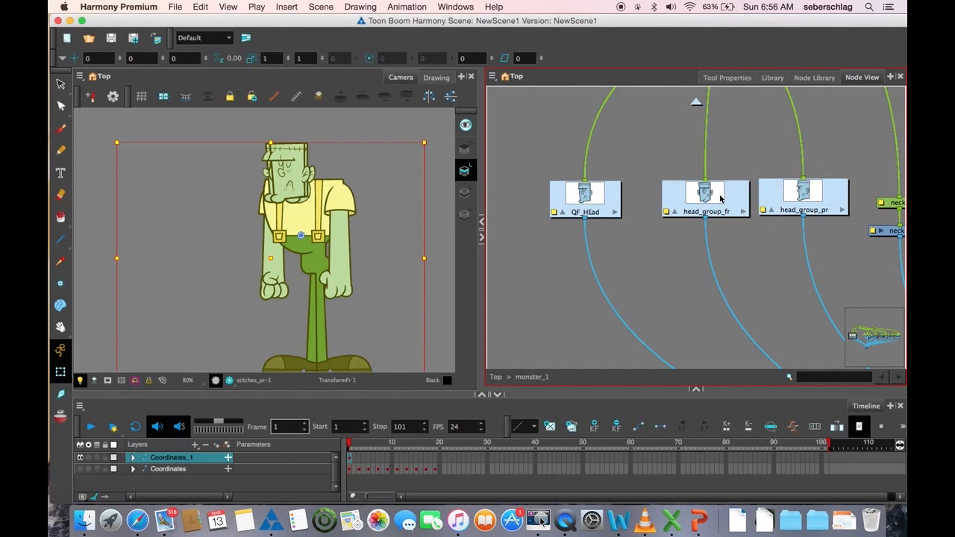
pyautogui.moveTo(597, 230)
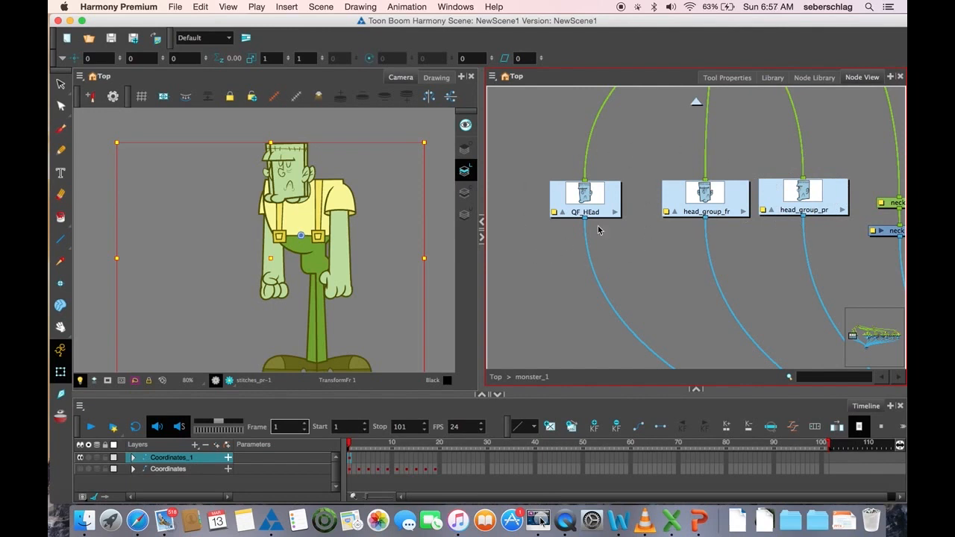
pyautogui.moveTo(616, 218)
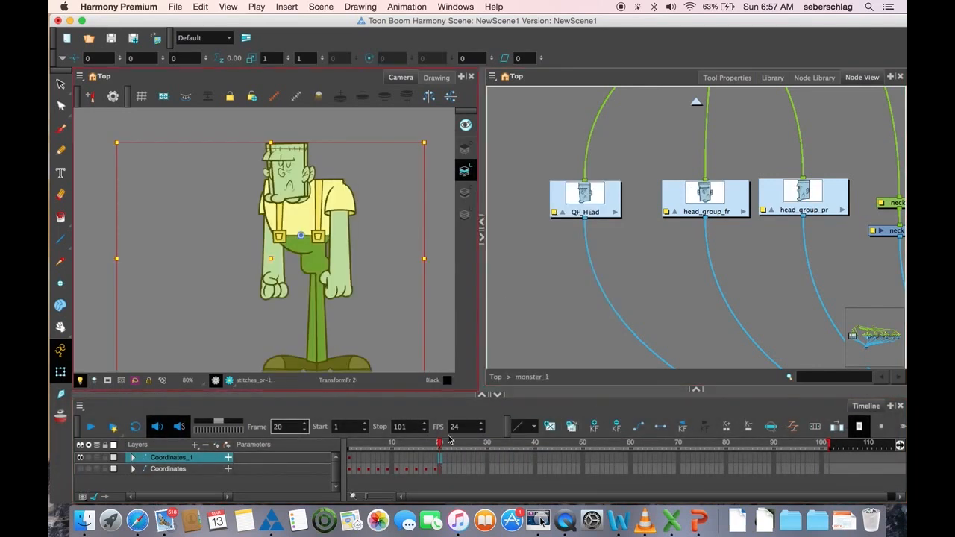
pyautogui.click(361, 441)
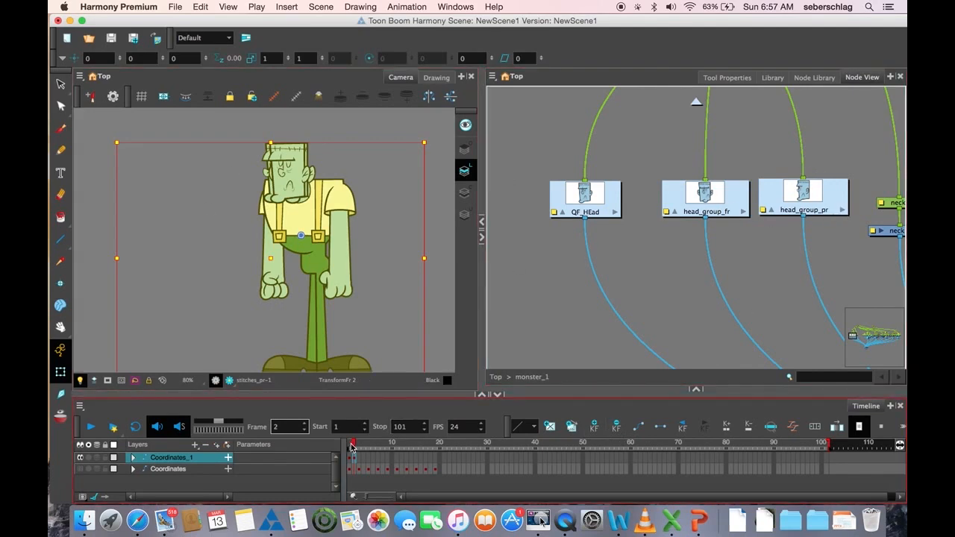
pyautogui.click(350, 441)
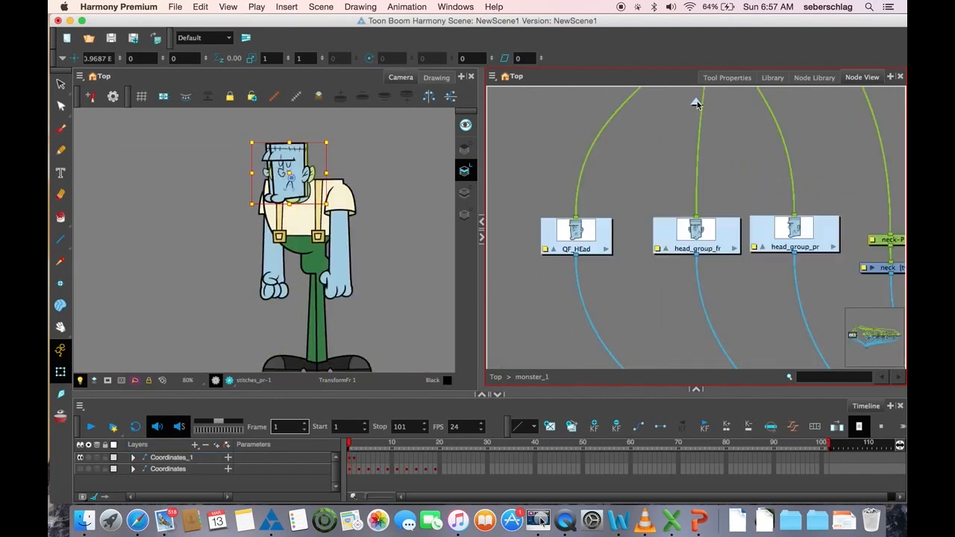
pyautogui.moveTo(734, 252)
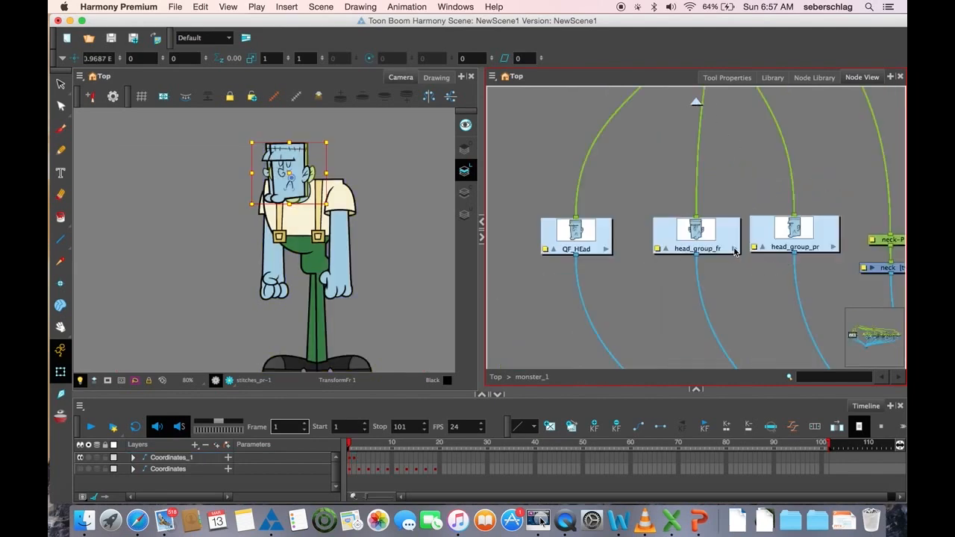
# Step: On frame 1, scale the front head's master peg to 0 and the three-quarter head's to 1
pyautogui.doubleClick(695, 231)
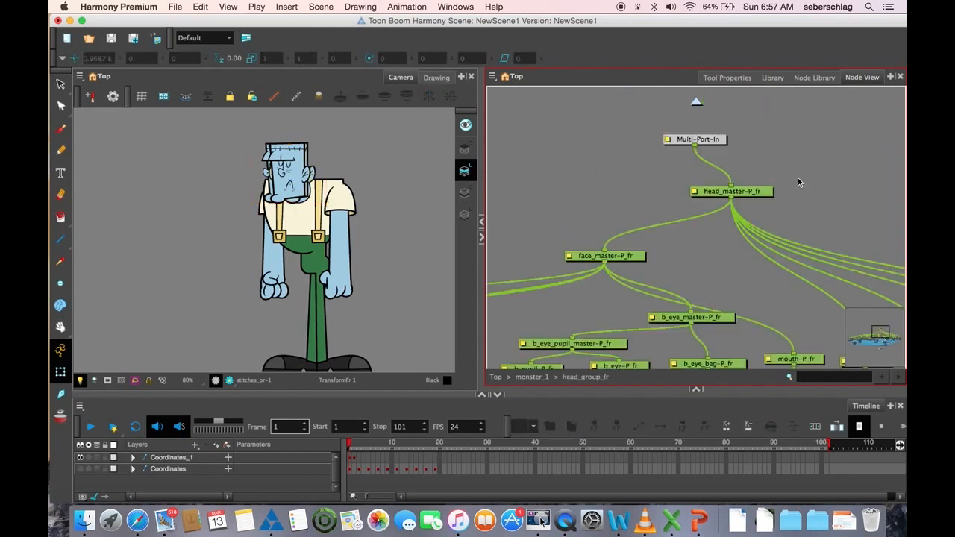
pyautogui.click(731, 191)
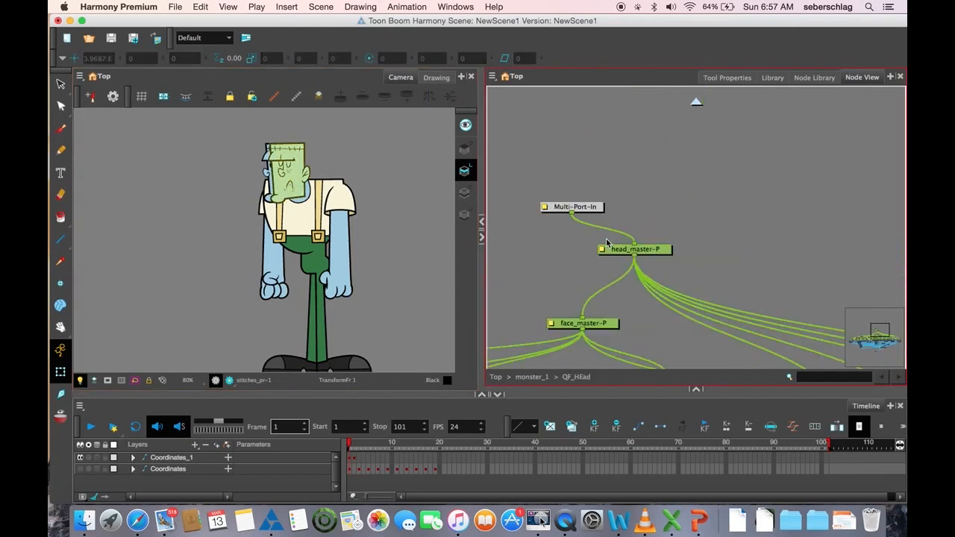
pyautogui.click(633, 250)
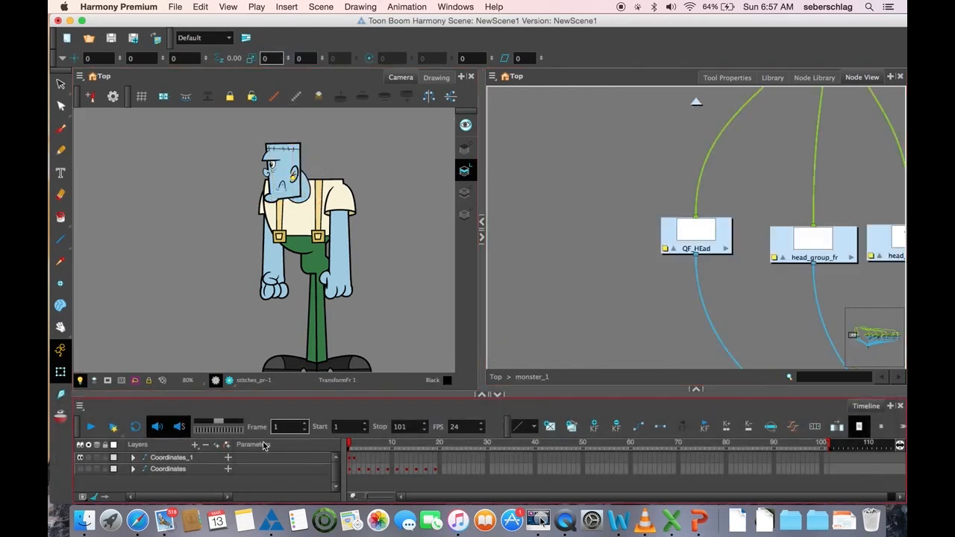
# Step: On frame 2, scale head_group_pr's head_master peg to 1, then advance to frame 3
pyautogui.click(172, 457)
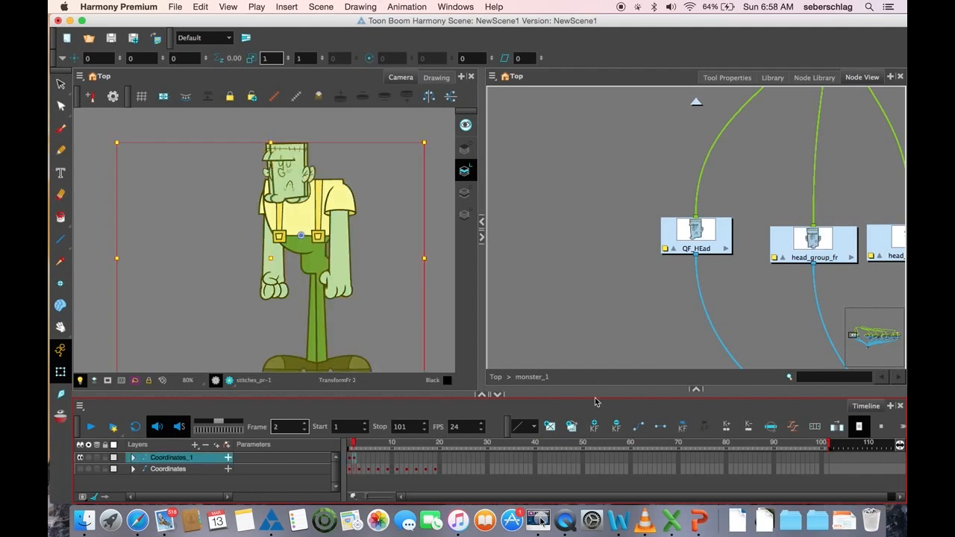
pyautogui.press('space')
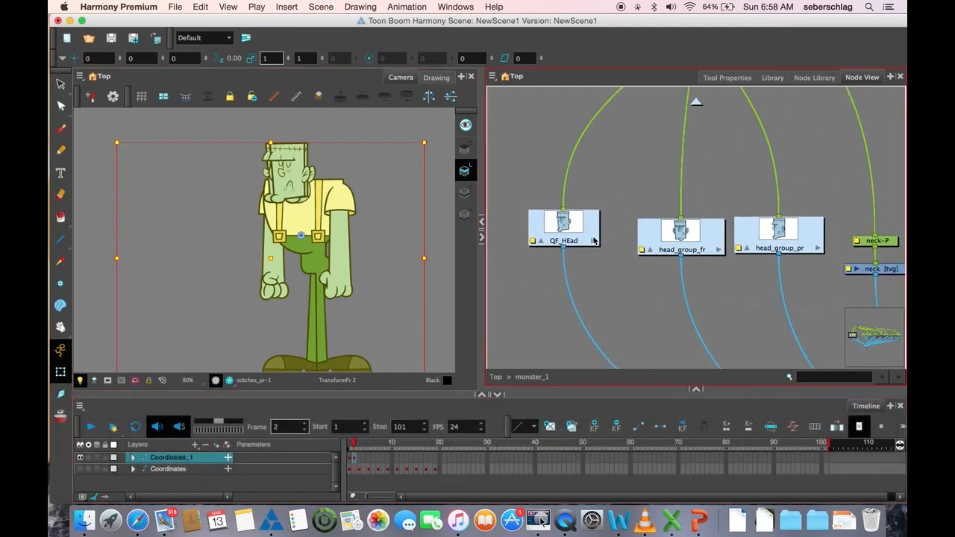
pyautogui.moveTo(721, 250)
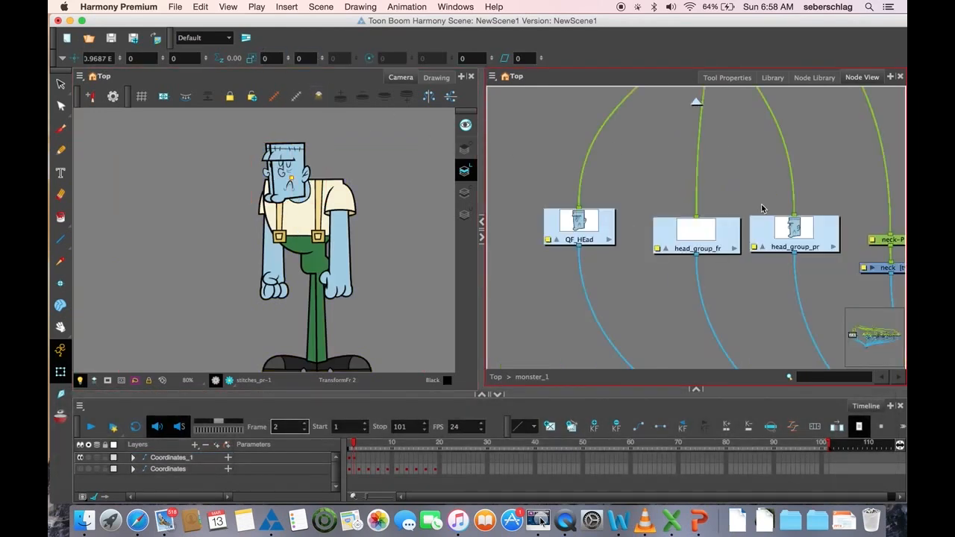
pyautogui.doubleClick(793, 227)
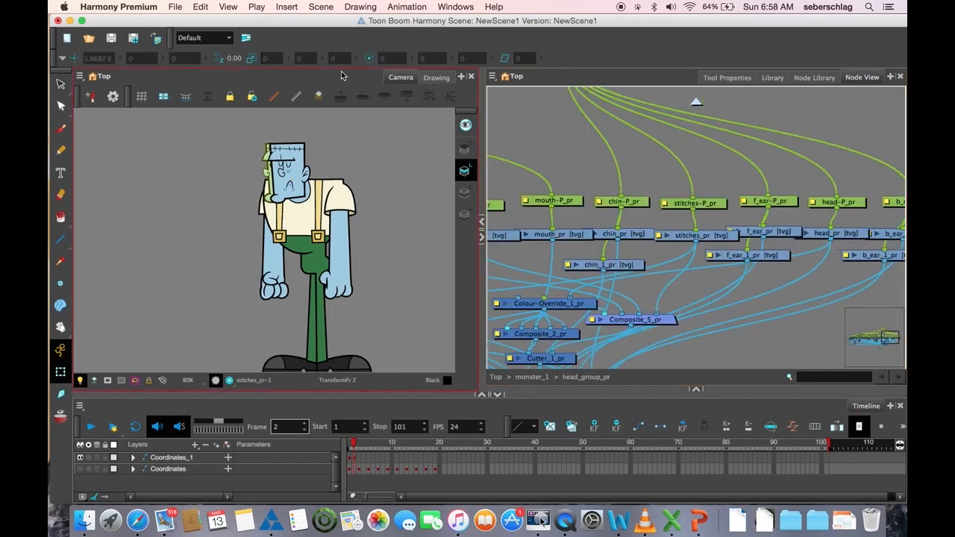
pyautogui.press('space')
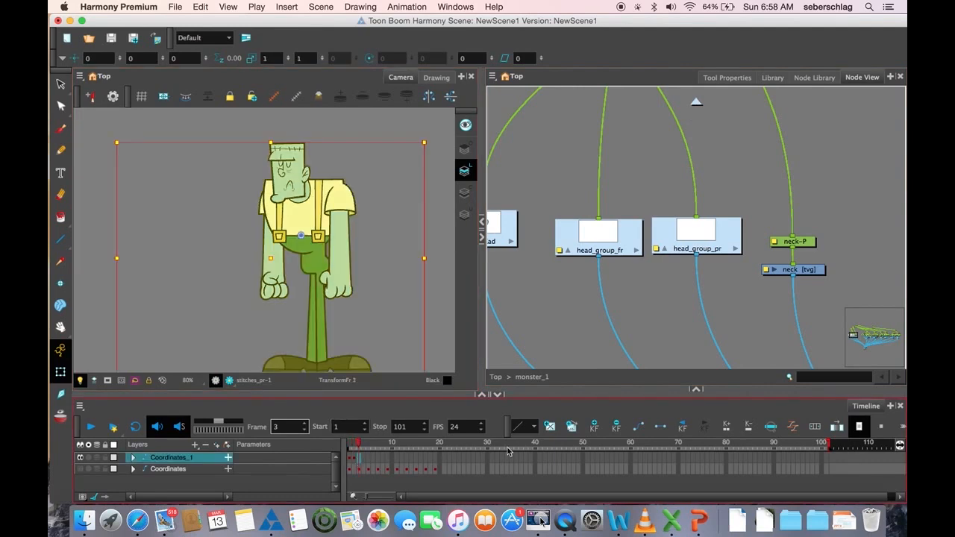
# Step: On frame 3, set head_master-P_fr's scale back to 1 so the front head shows
pyautogui.press('space')
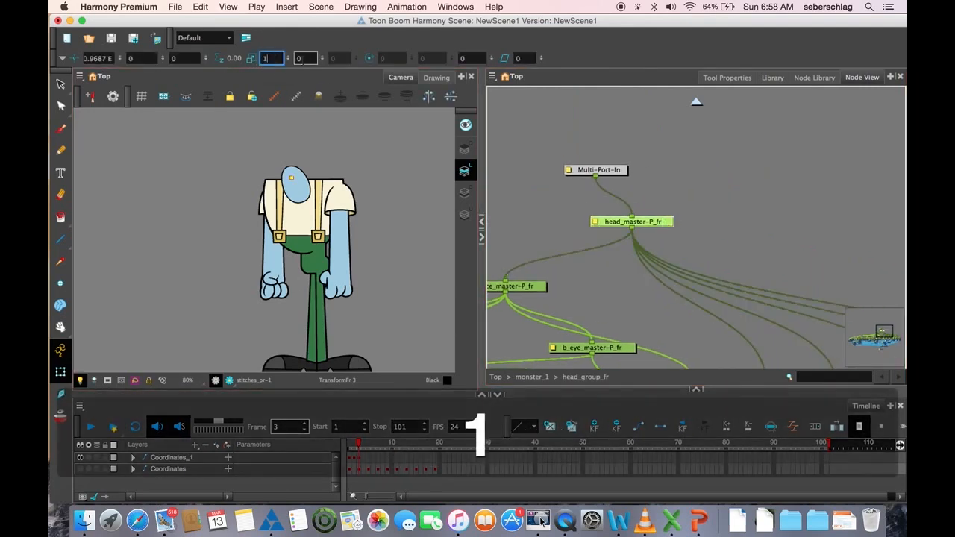
pyautogui.click(292, 176)
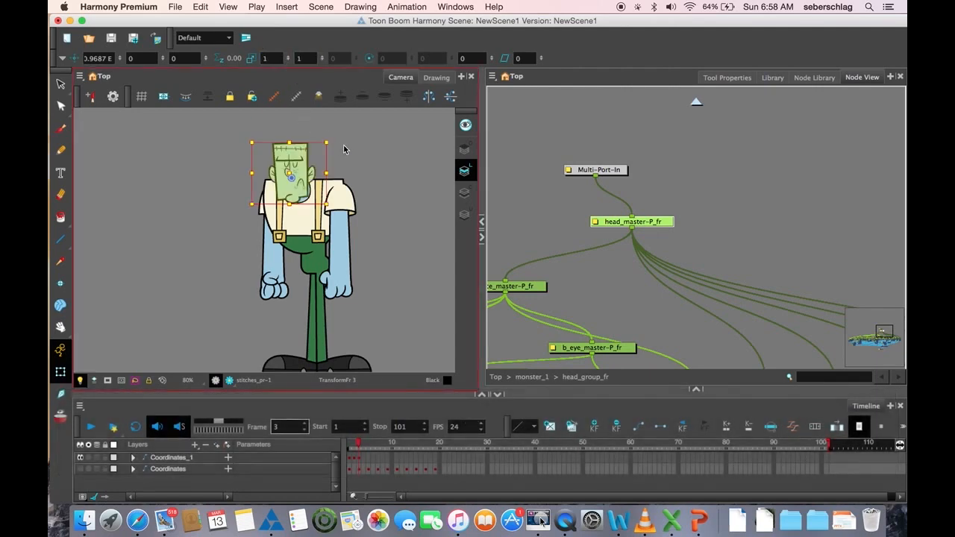